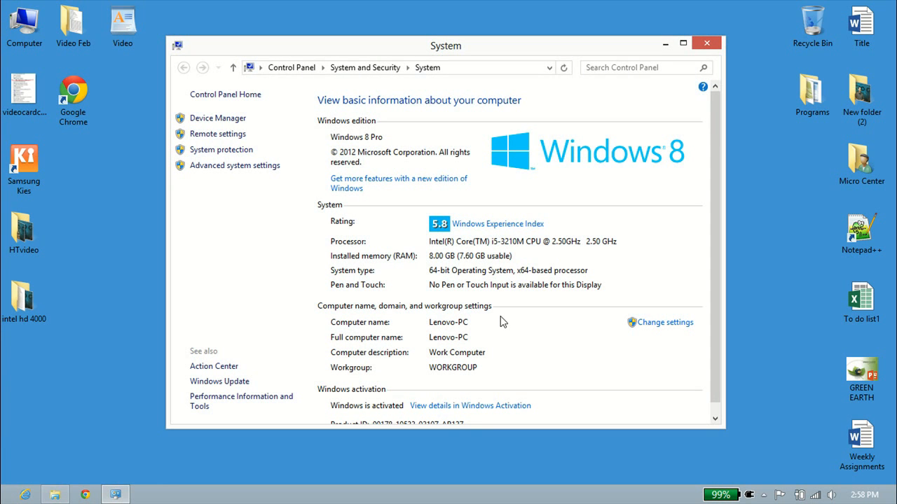
mouse_move(411, 262)
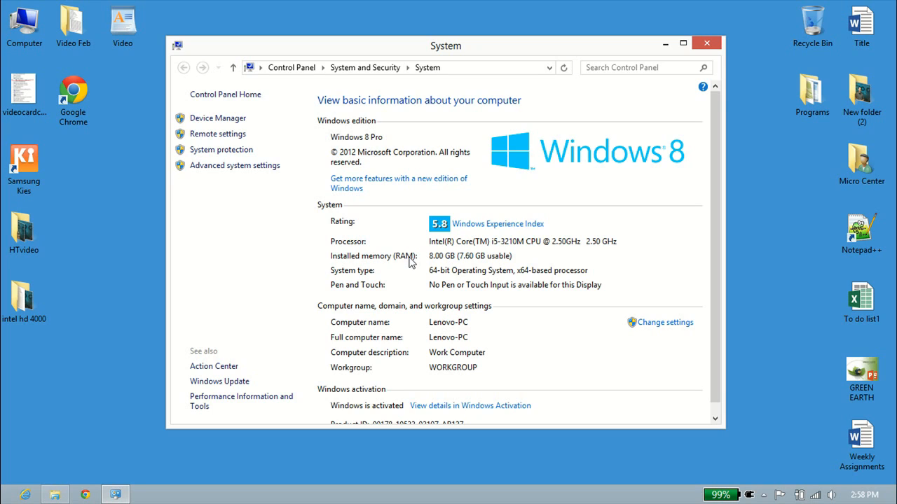
mouse_move(454, 341)
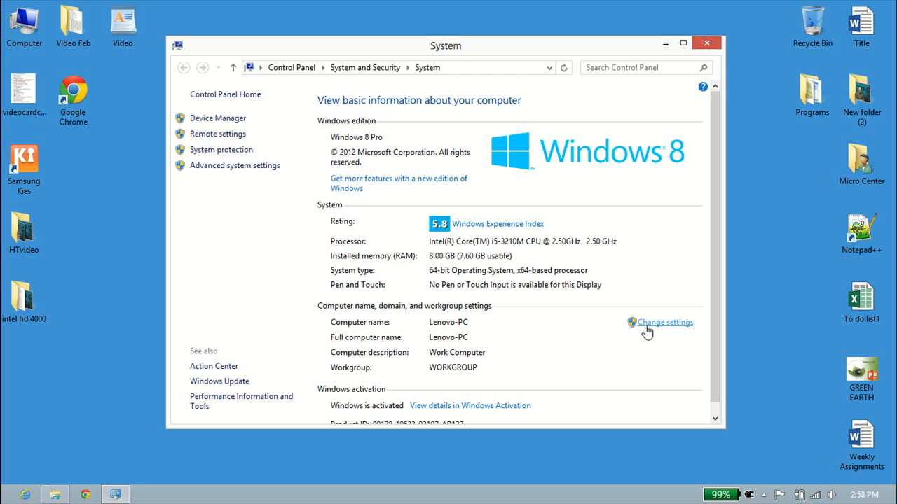
mouse_move(660, 330)
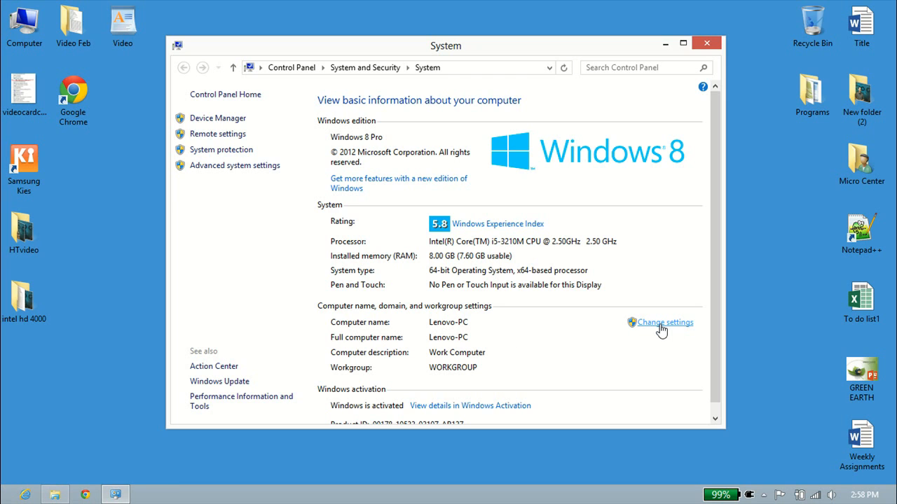
- Bring up System Properties showing description Work Computer and name Lenovo-PC
left_click(664, 322)
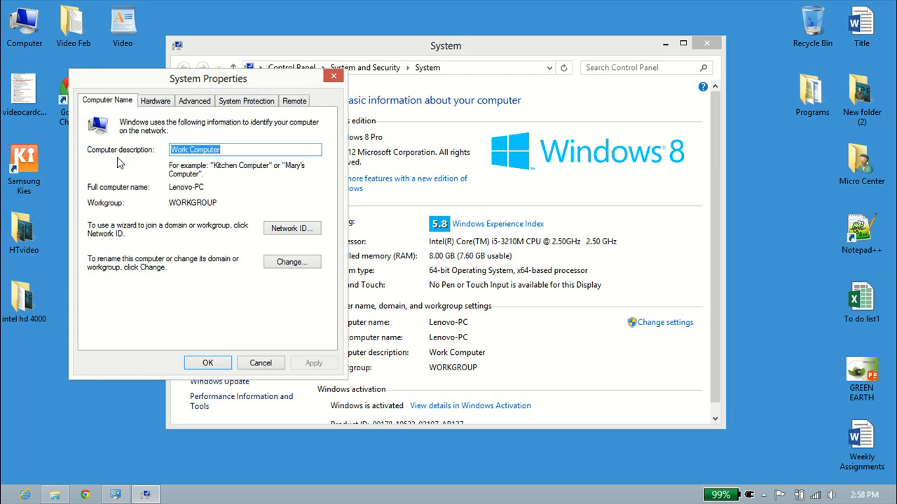
mouse_move(176, 171)
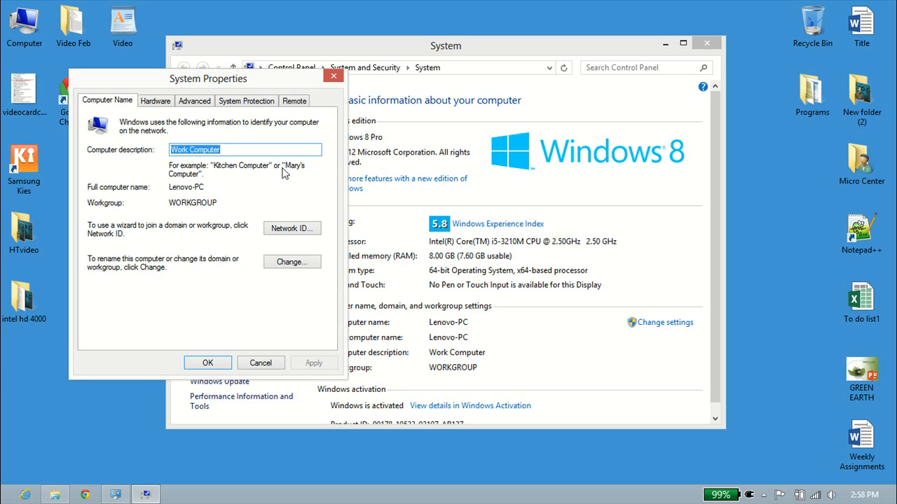
left_click(232, 150)
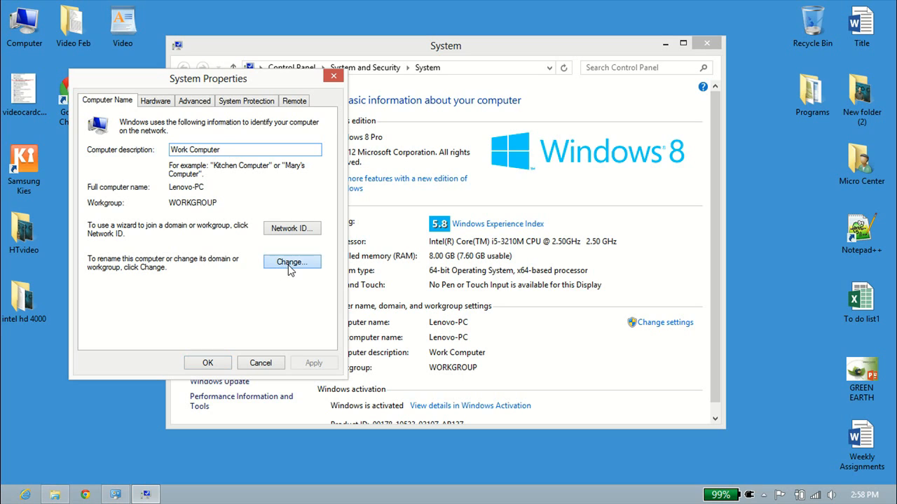
- Rename the computer from Lenovo-PC to Kubuntu-PC and confirm, leaving a restart prompt
left_click(292, 262)
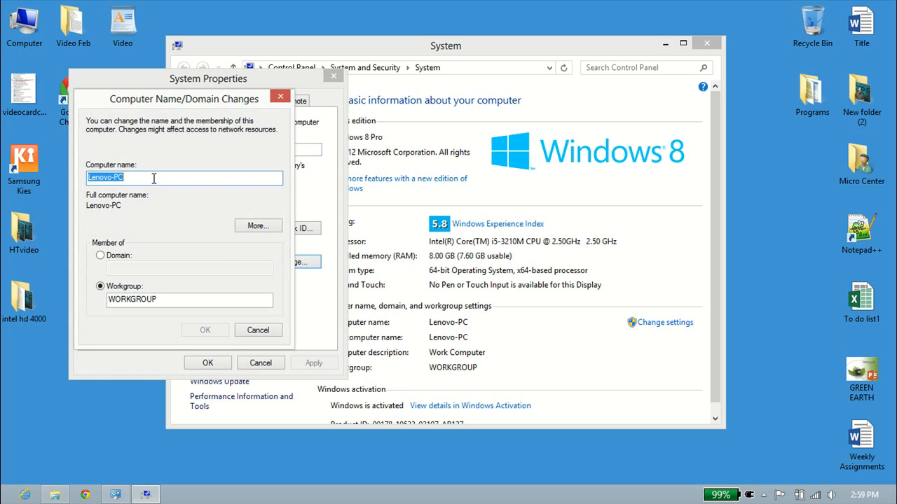
type("Kubuntu-PC")
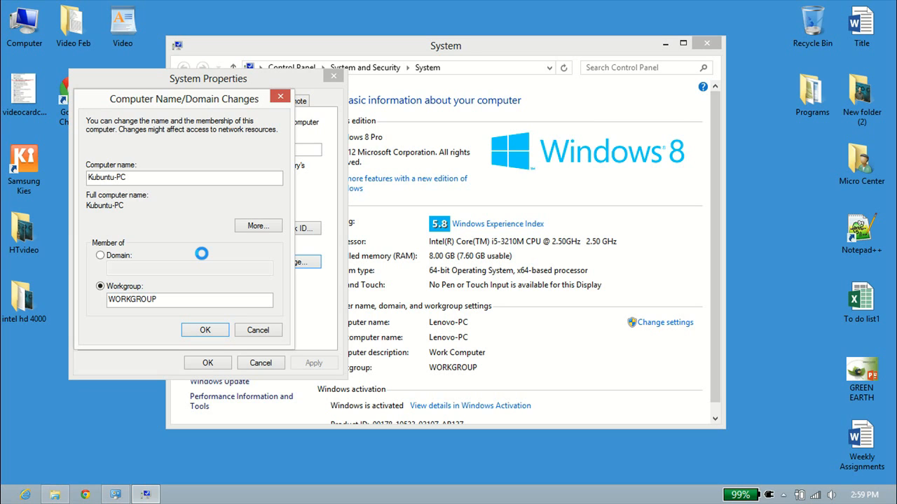
left_click(204, 330)
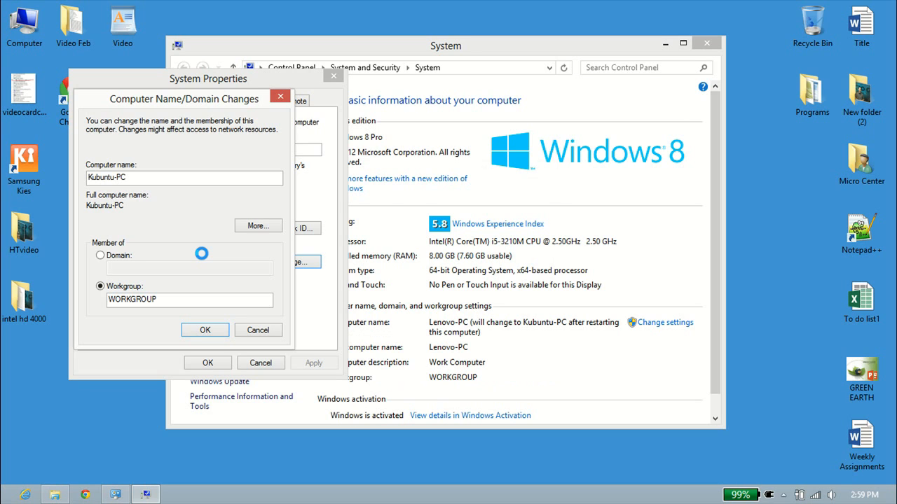
left_click(205, 331)
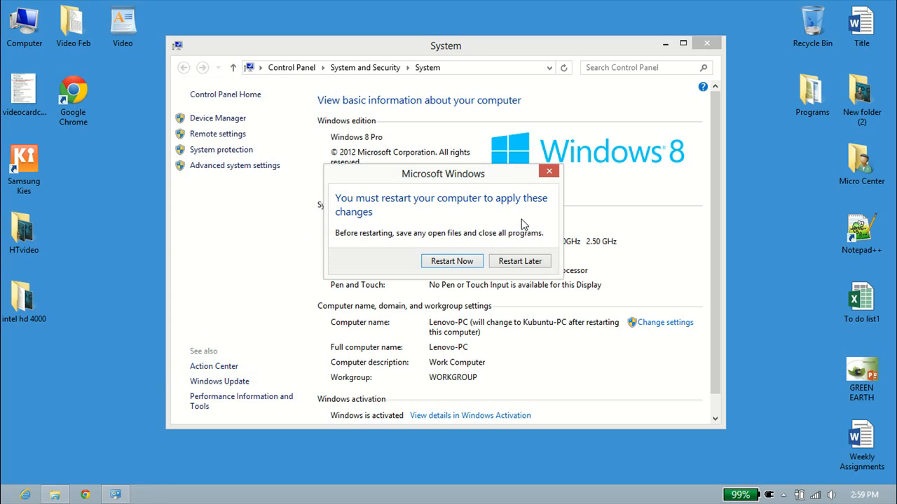
- Restart now and, back on the desktop, bring up the Win+X quick tools menu
left_click_drag(442, 174, 342, 138)
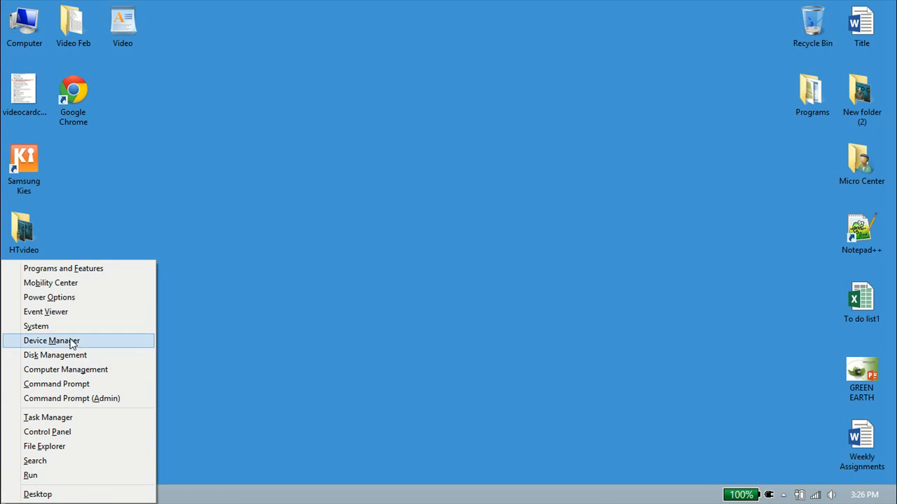
- Show the System page confirming the computer name and full name are Kubuntu-PC
left_click(36, 327)
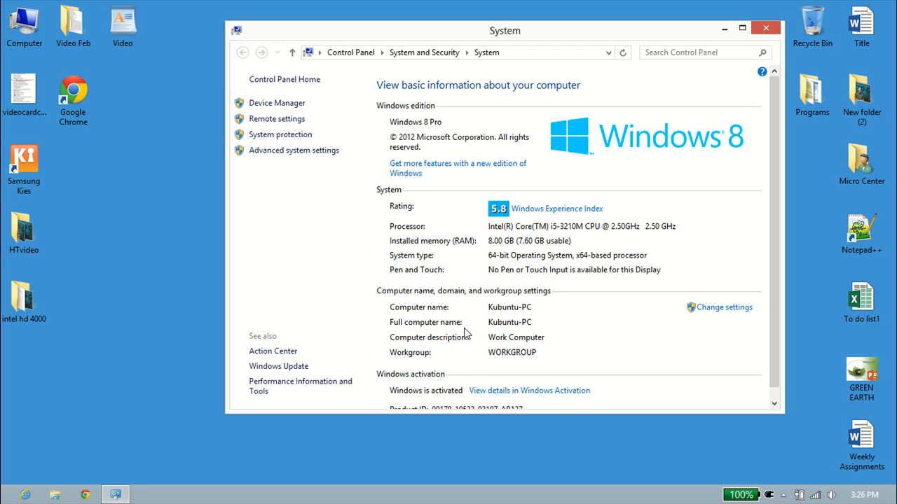
mouse_move(578, 320)
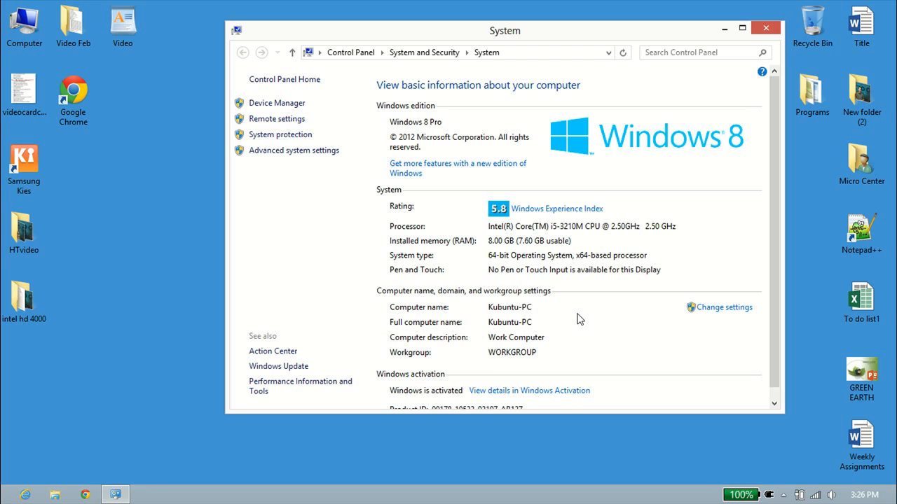
mouse_move(563, 341)
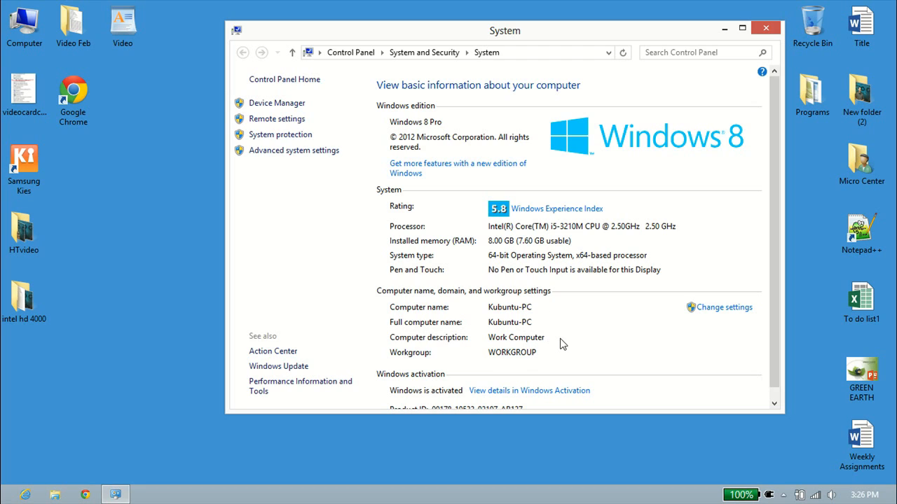